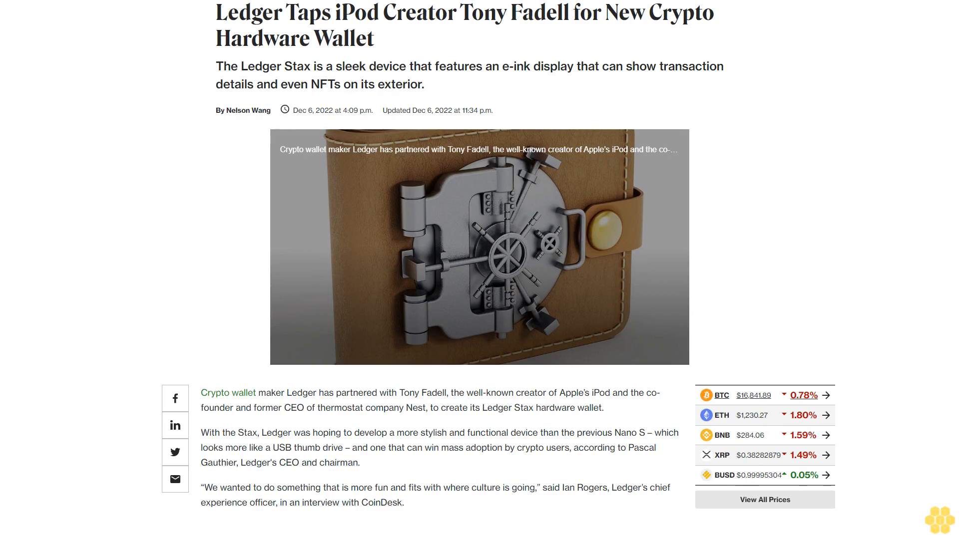
pyautogui.scroll(-3)
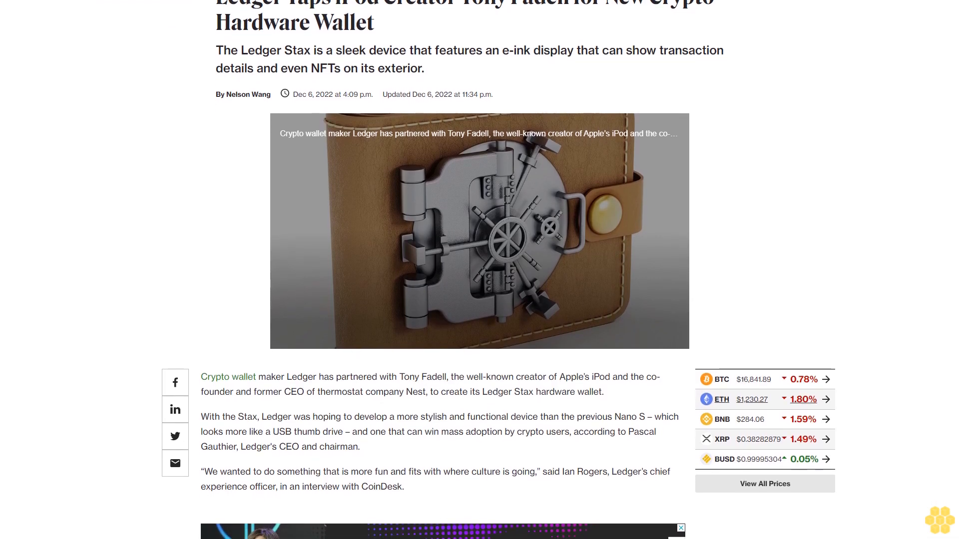
pyautogui.scroll(-3)
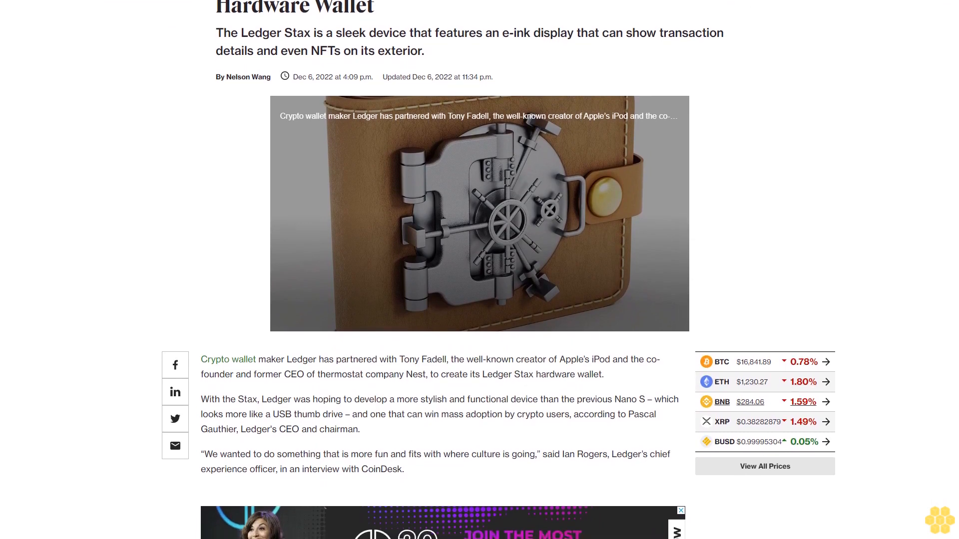
pyautogui.scroll(-3)
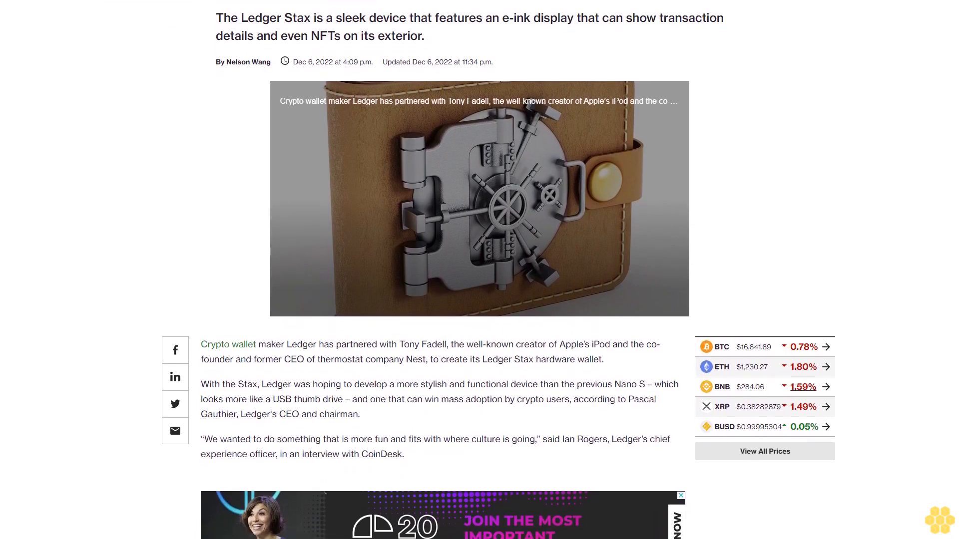
pyautogui.scroll(-3)
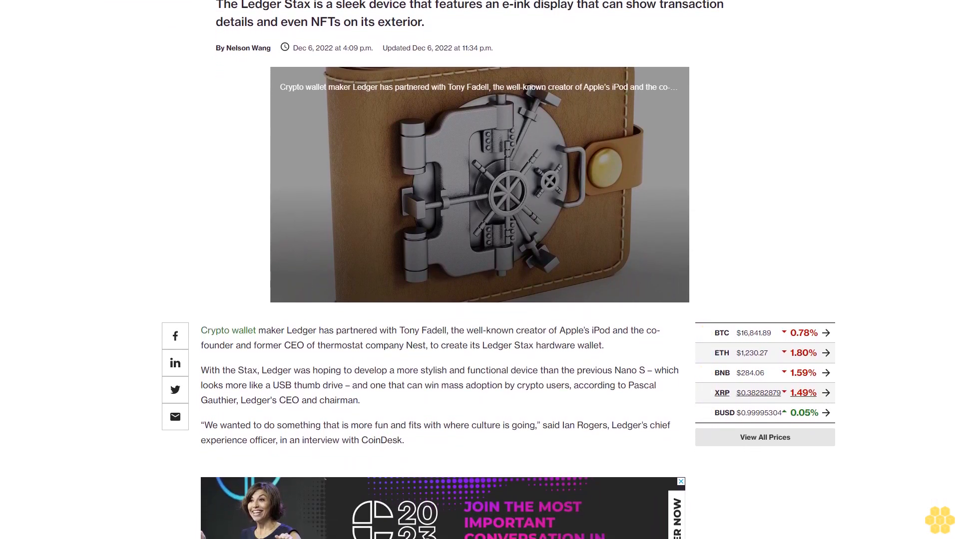
pyautogui.scroll(-3)
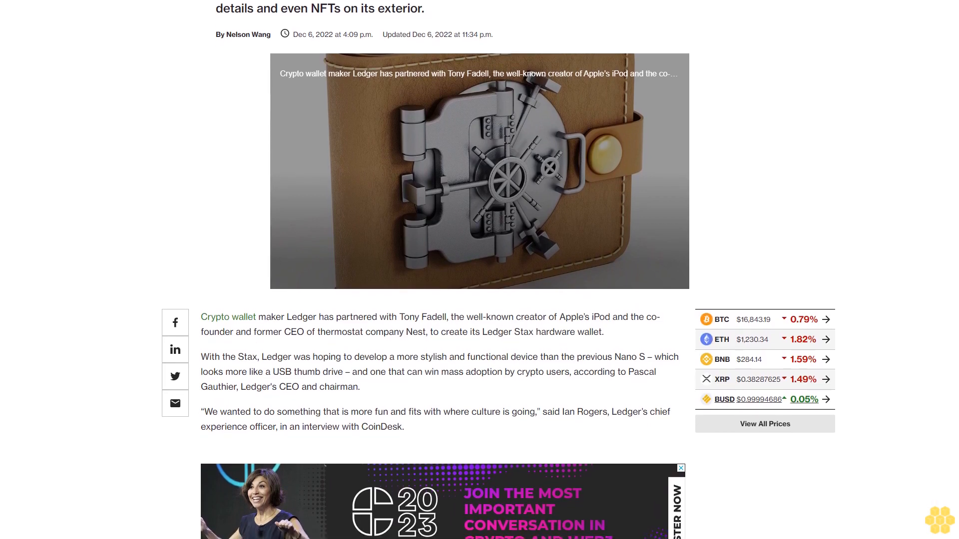
pyautogui.scroll(-3)
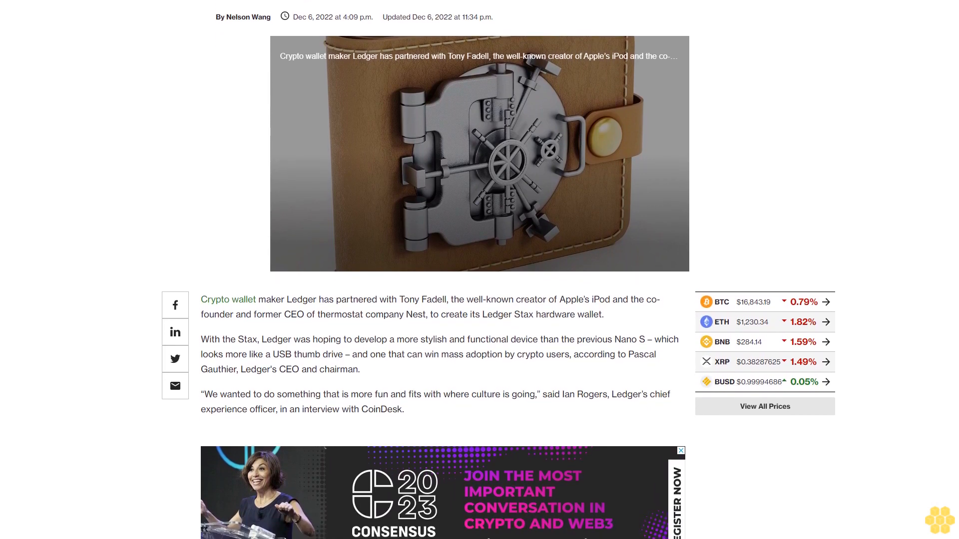
pyautogui.scroll(-3)
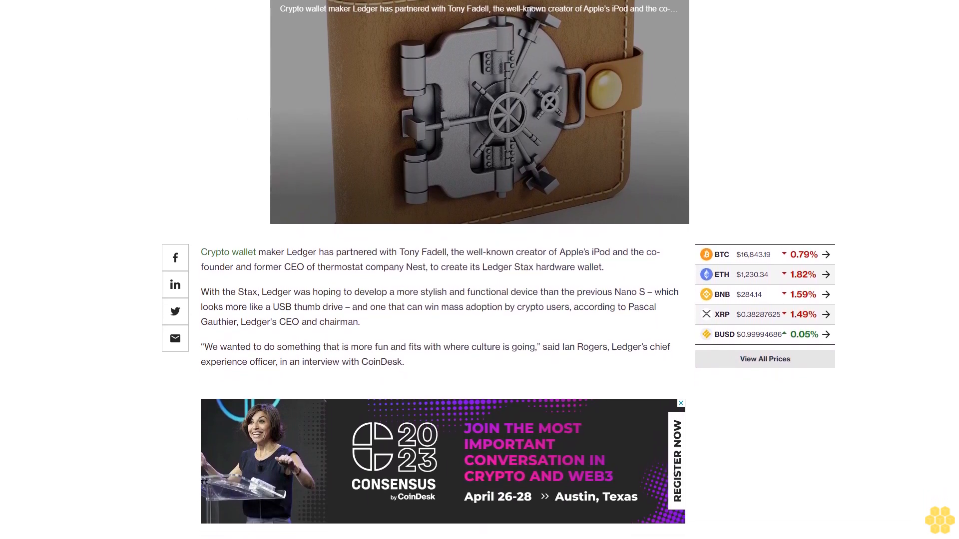
pyautogui.scroll(-3)
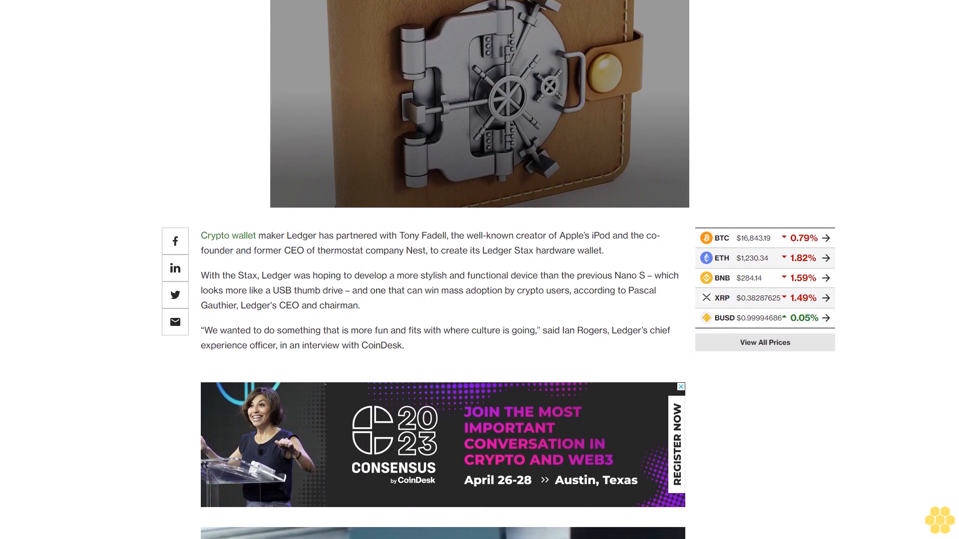
pyautogui.scroll(-3)
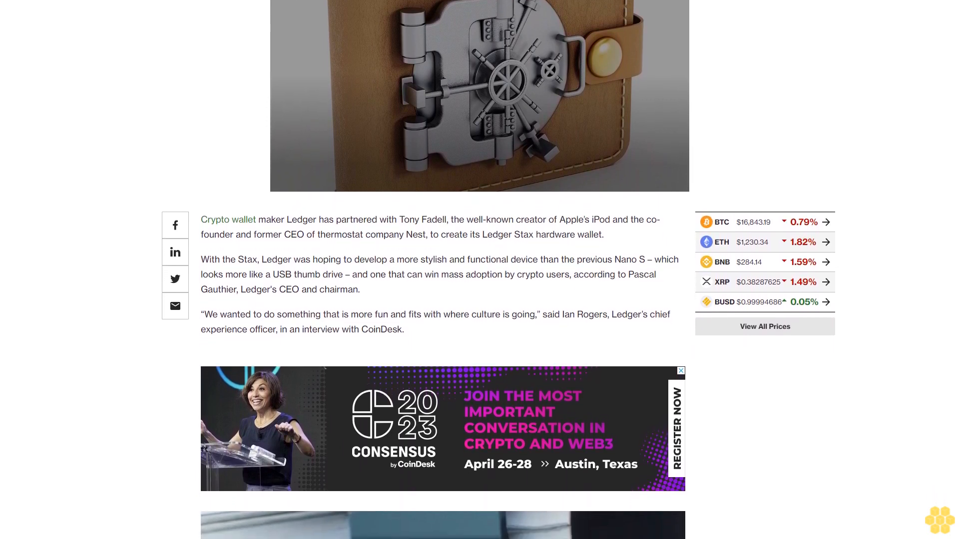
pyautogui.scroll(-3)
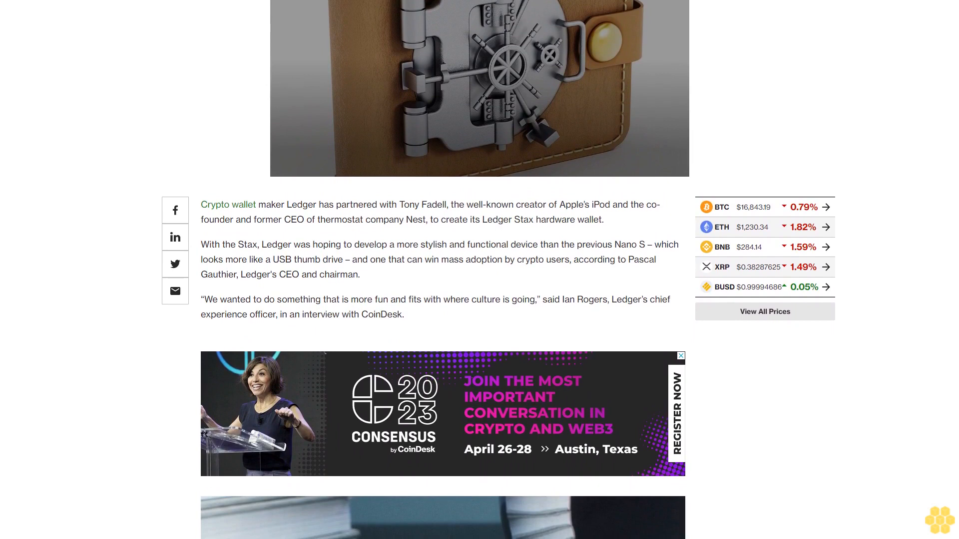
pyautogui.scroll(-3)
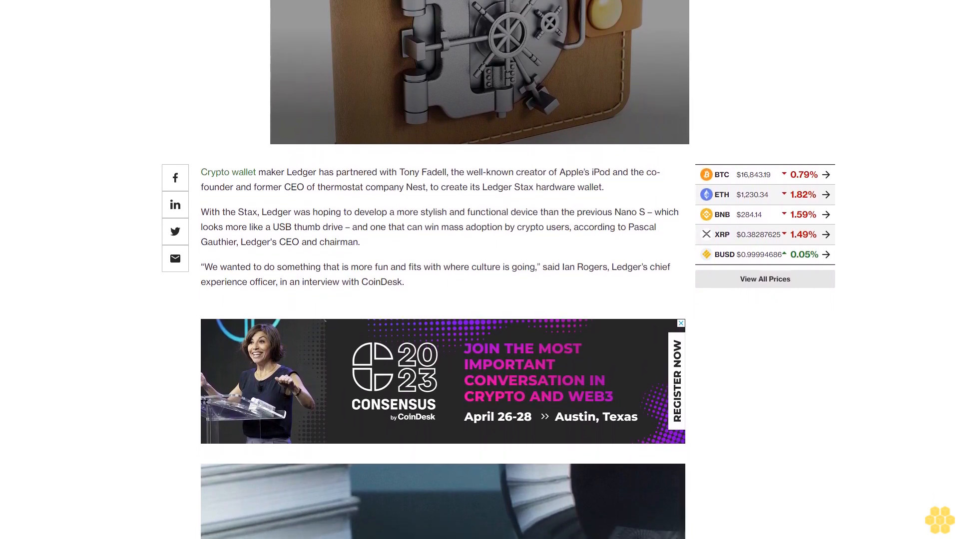
pyautogui.scroll(-3)
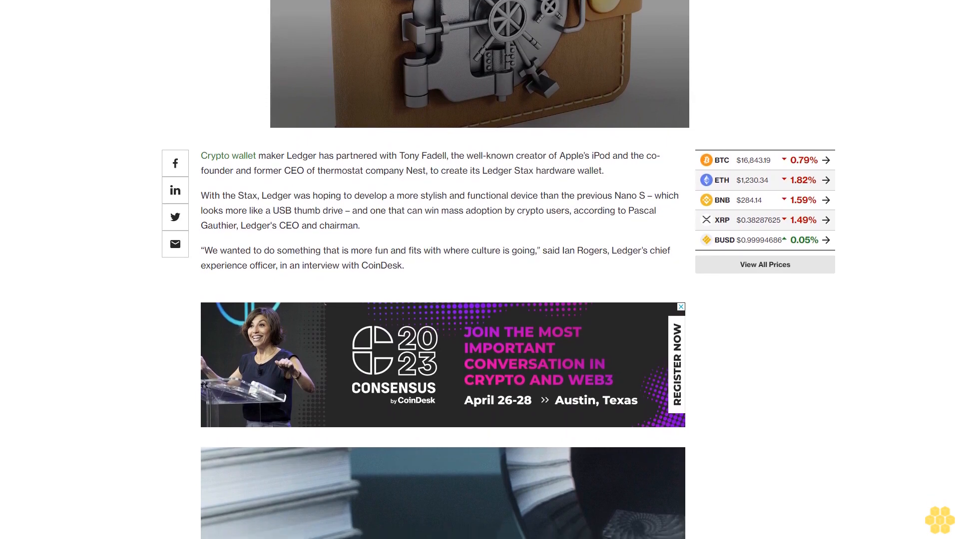
pyautogui.scroll(-3)
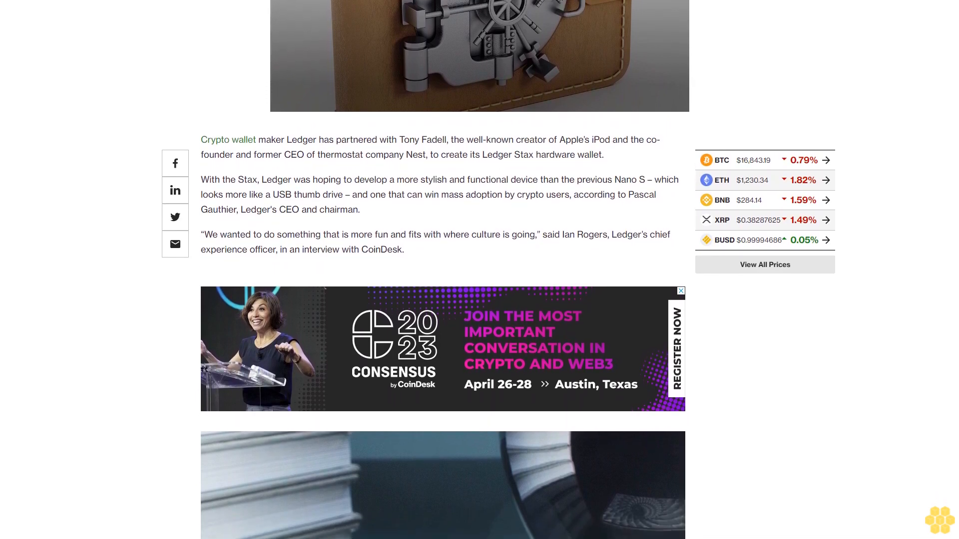
pyautogui.scroll(-3)
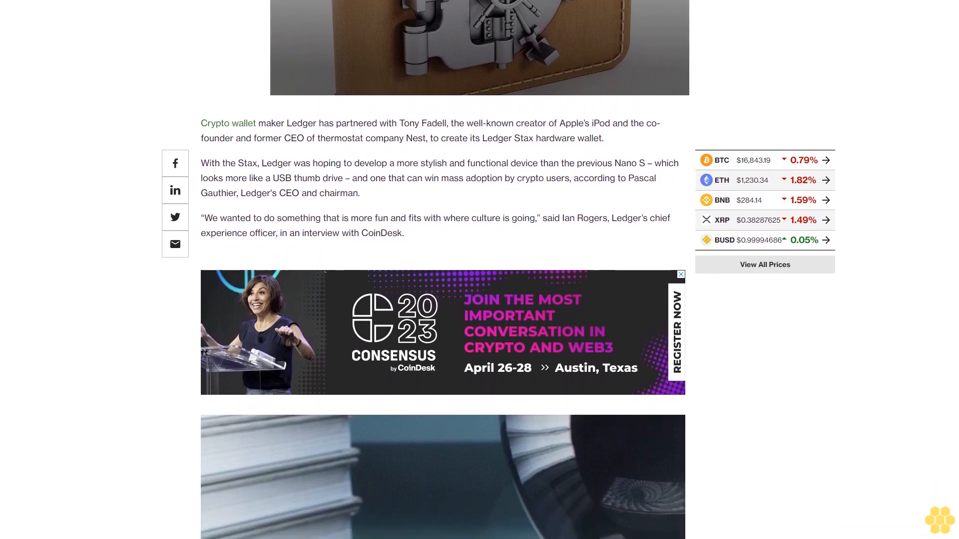
pyautogui.scroll(-3)
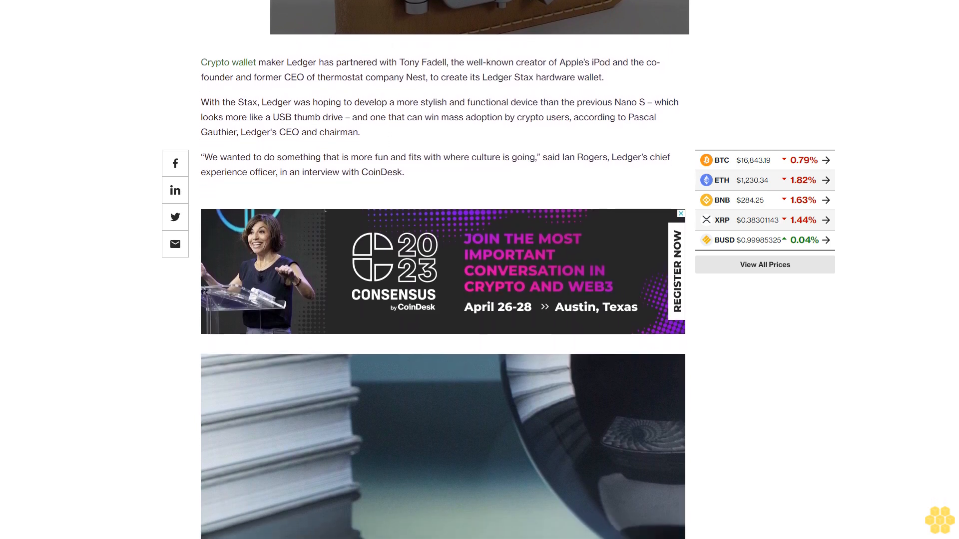
pyautogui.scroll(-3)
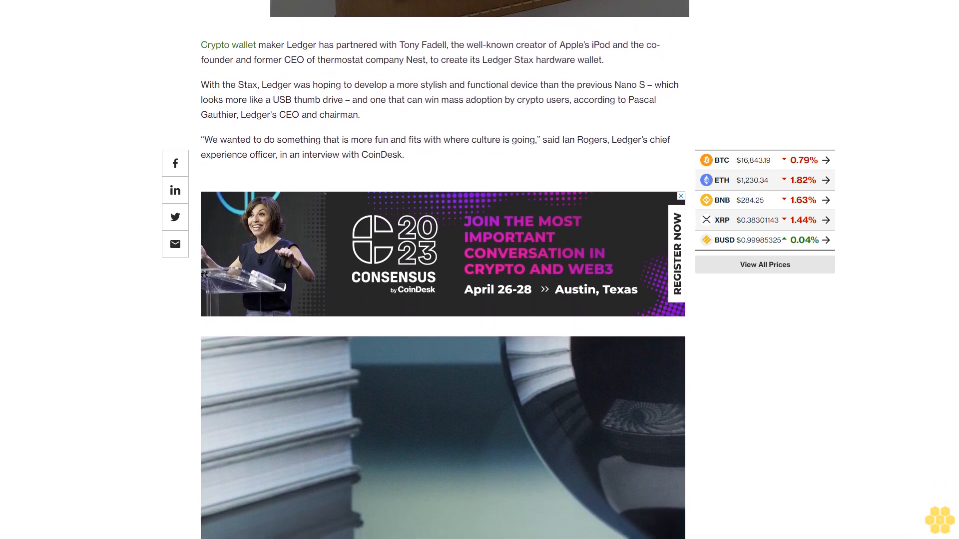
pyautogui.scroll(-3)
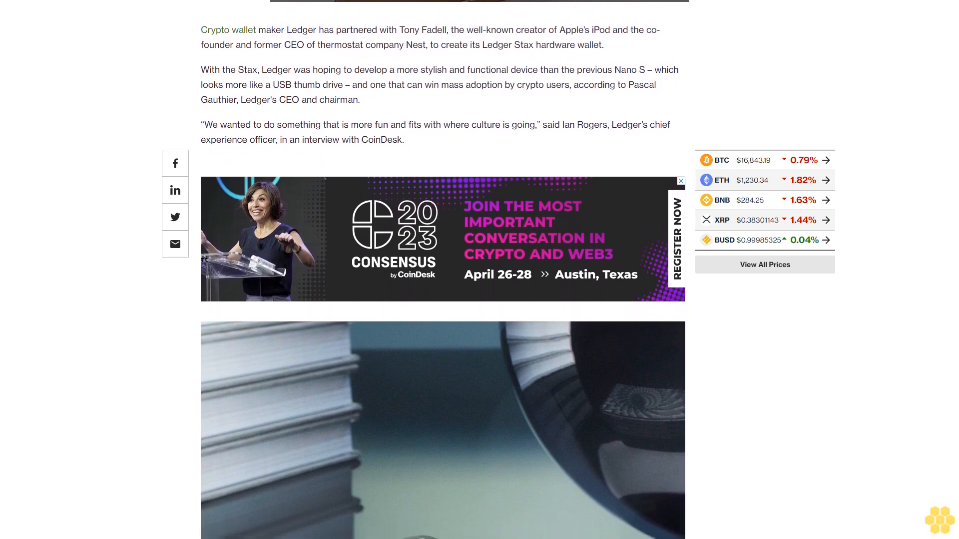
pyautogui.scroll(-3)
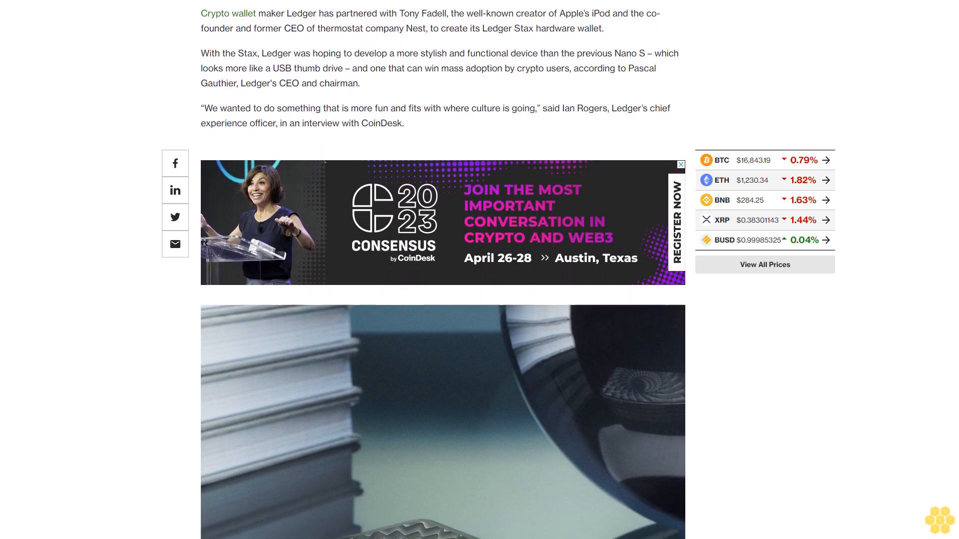
pyautogui.scroll(-3)
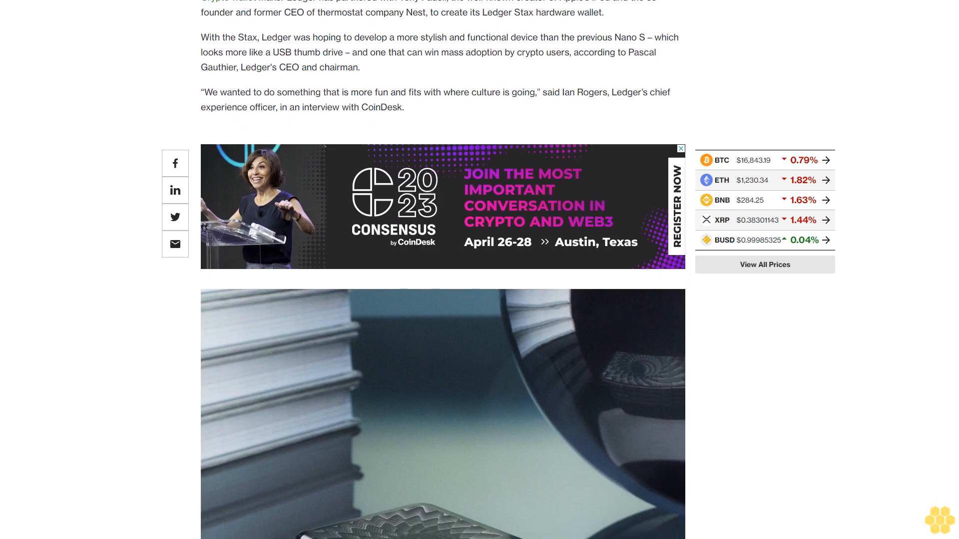
pyautogui.scroll(-3)
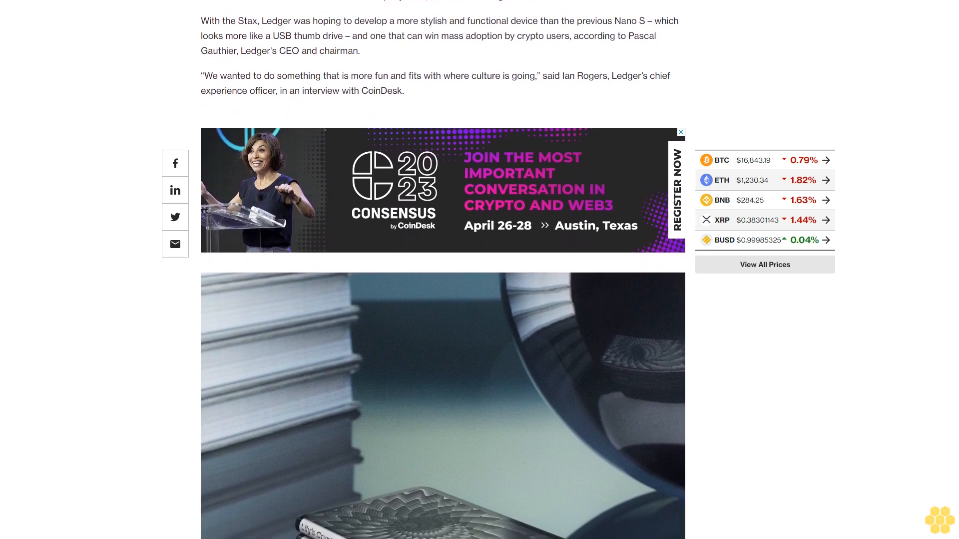
pyautogui.scroll(-3)
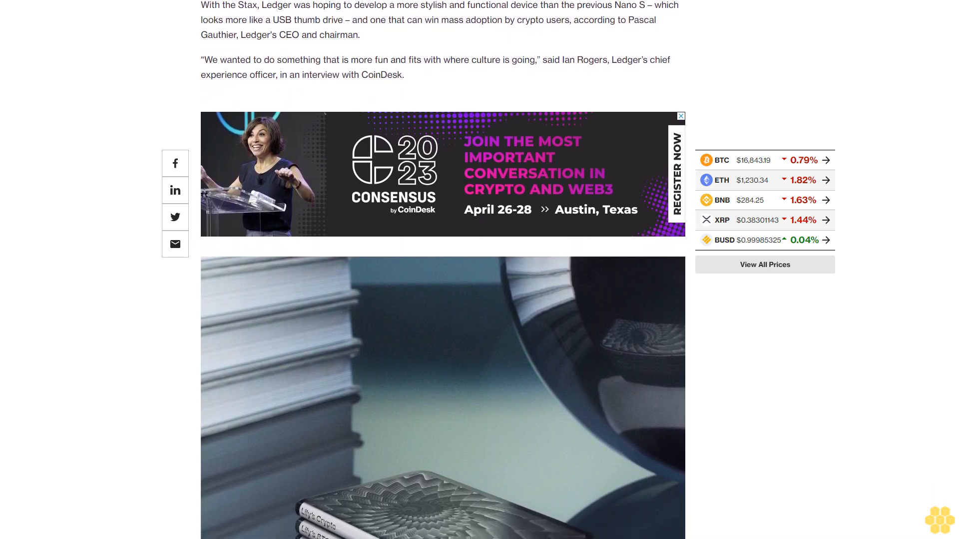
pyautogui.scroll(-3)
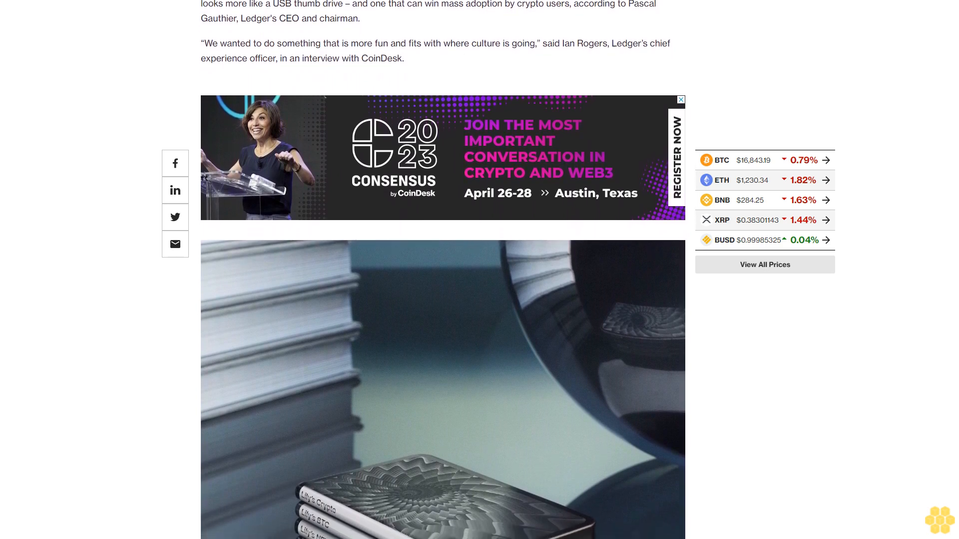
pyautogui.scroll(-3)
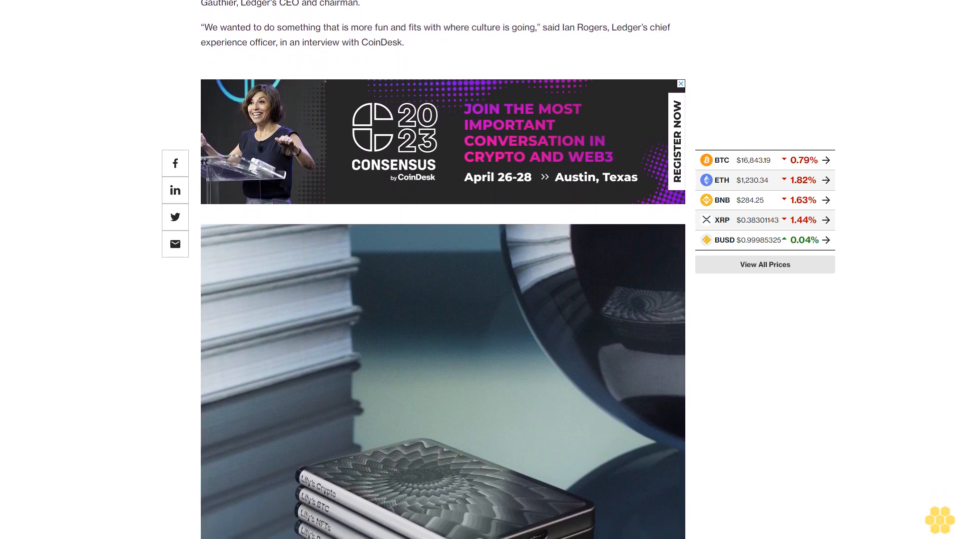
pyautogui.scroll(-3)
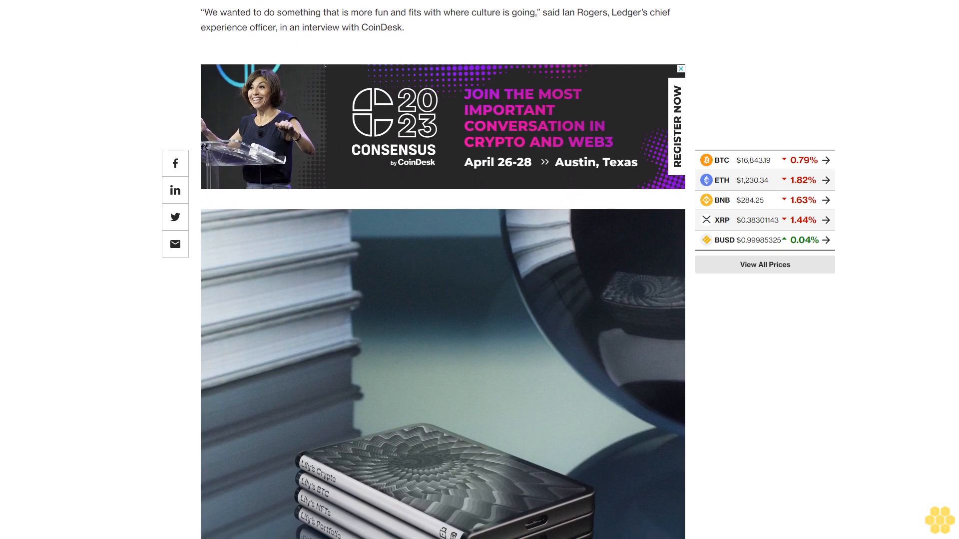
pyautogui.scroll(-3)
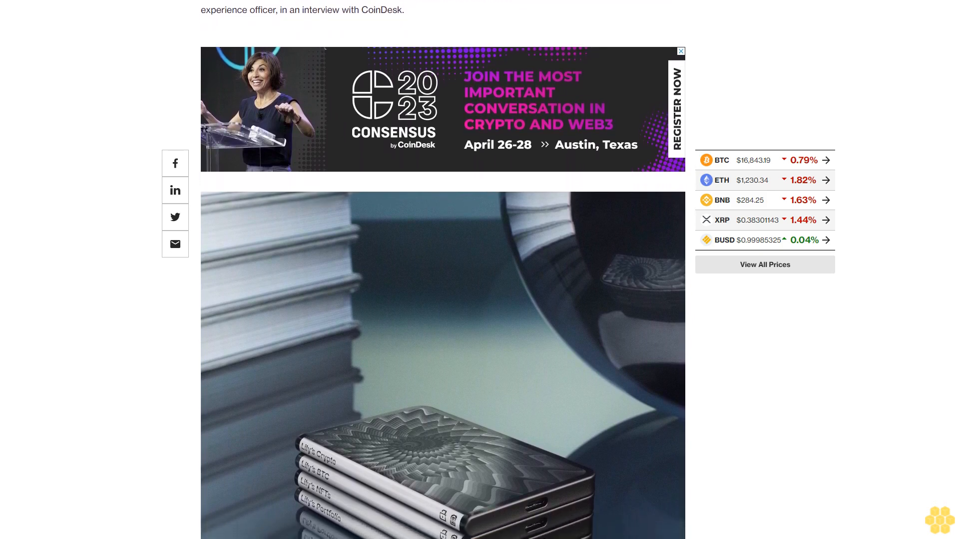
pyautogui.scroll(-3)
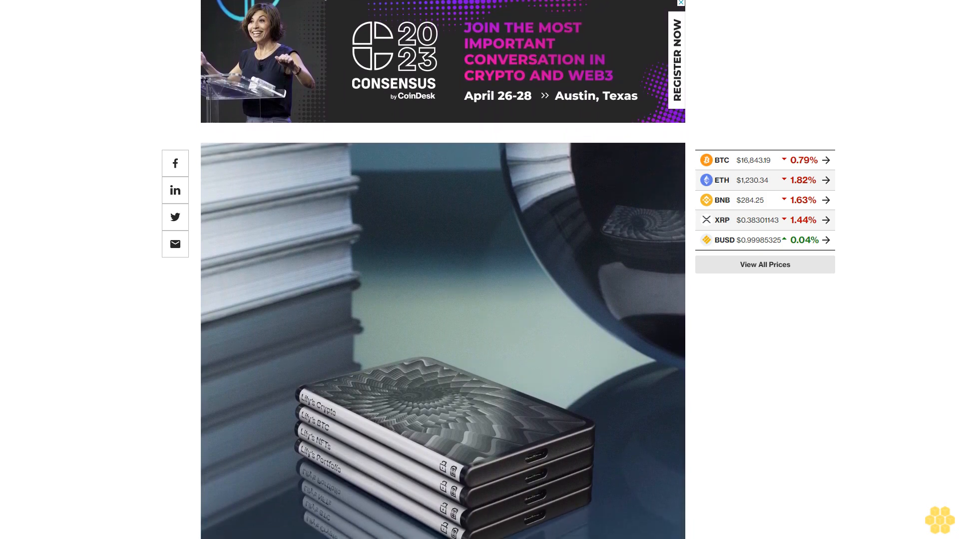
pyautogui.scroll(-3)
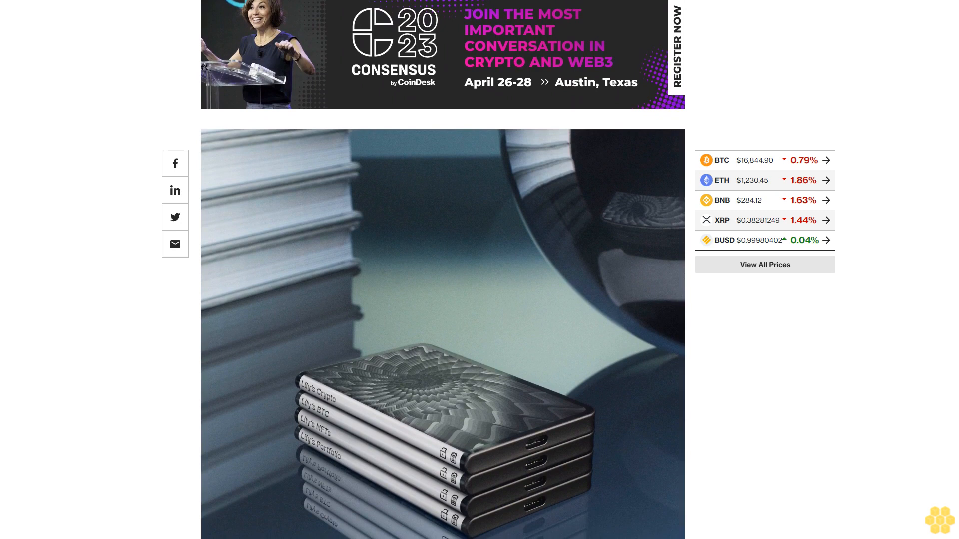
pyautogui.scroll(-3)
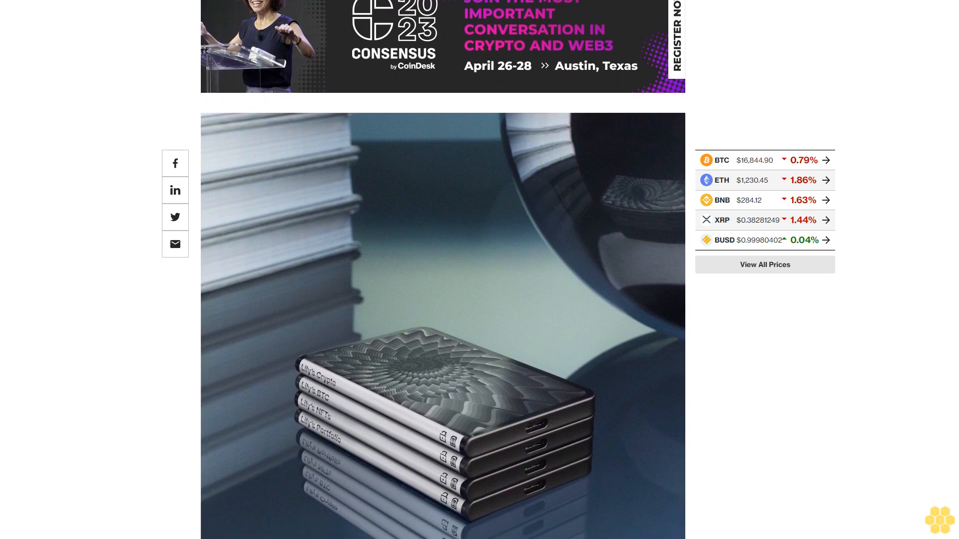
pyautogui.scroll(-3)
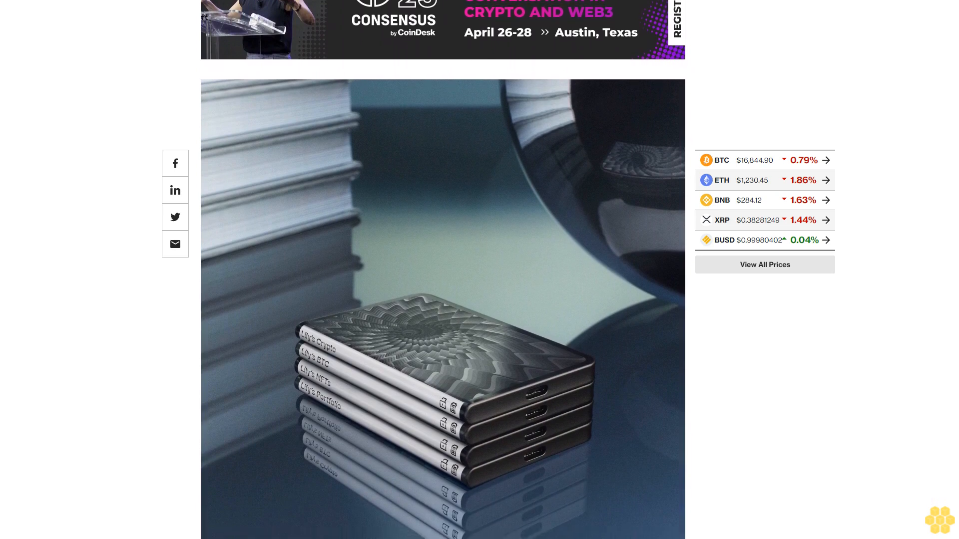
pyautogui.scroll(-3)
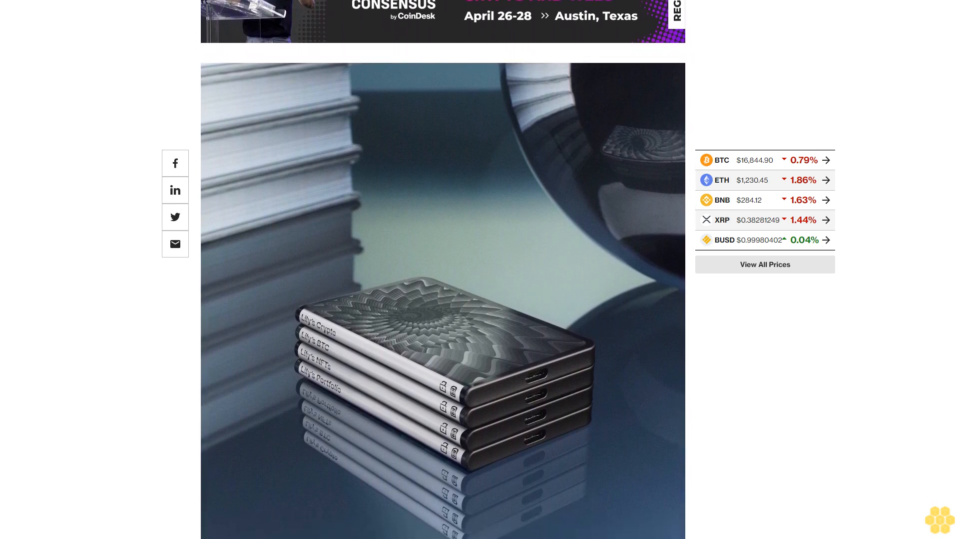
pyautogui.scroll(-3)
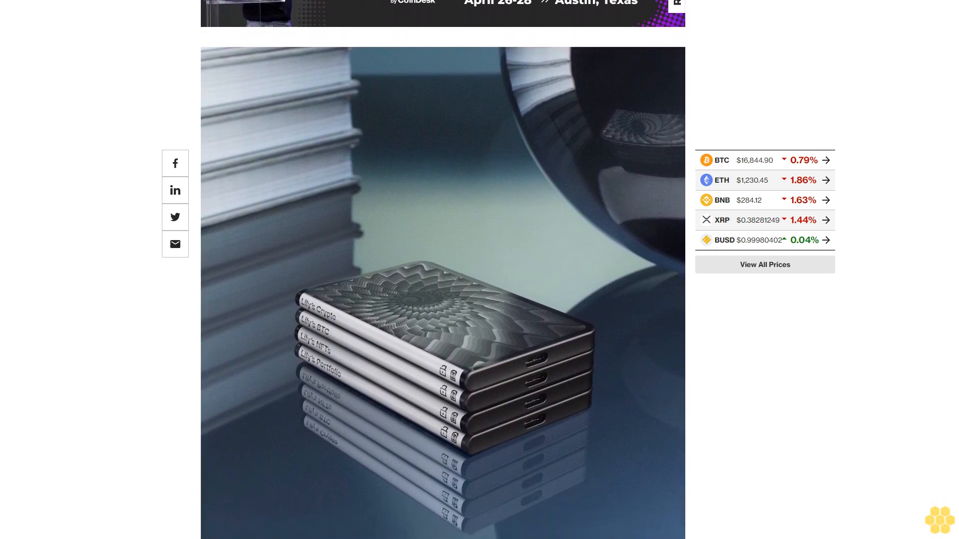
pyautogui.scroll(-3)
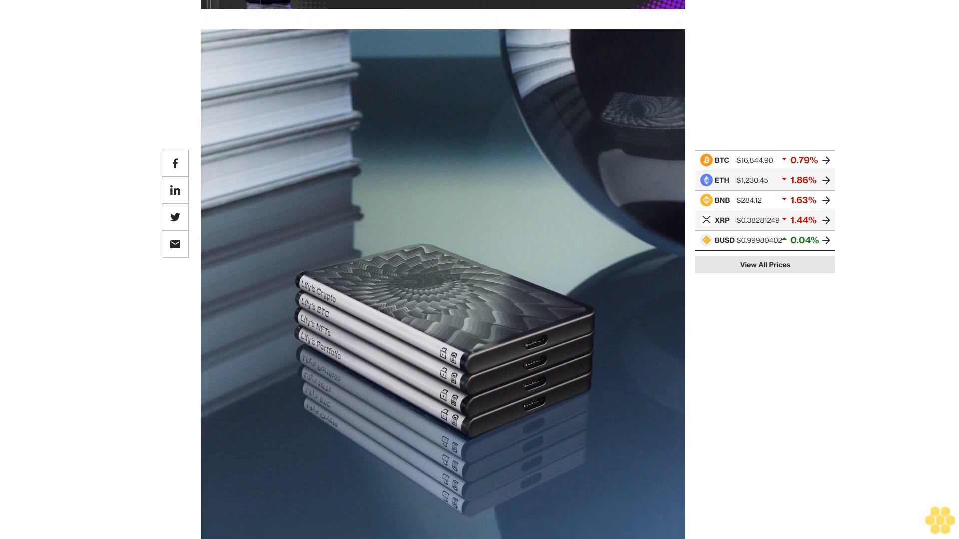
pyautogui.scroll(-3)
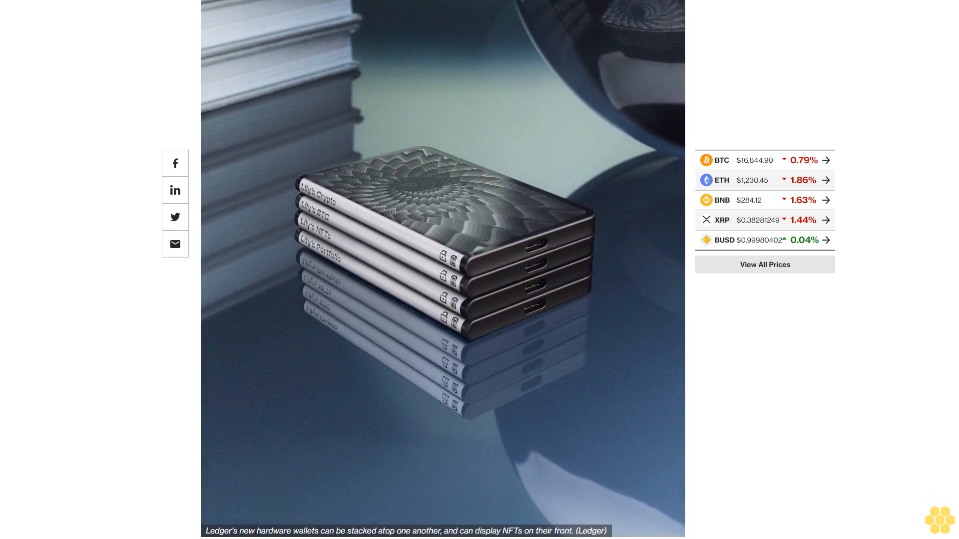
pyautogui.scroll(-3)
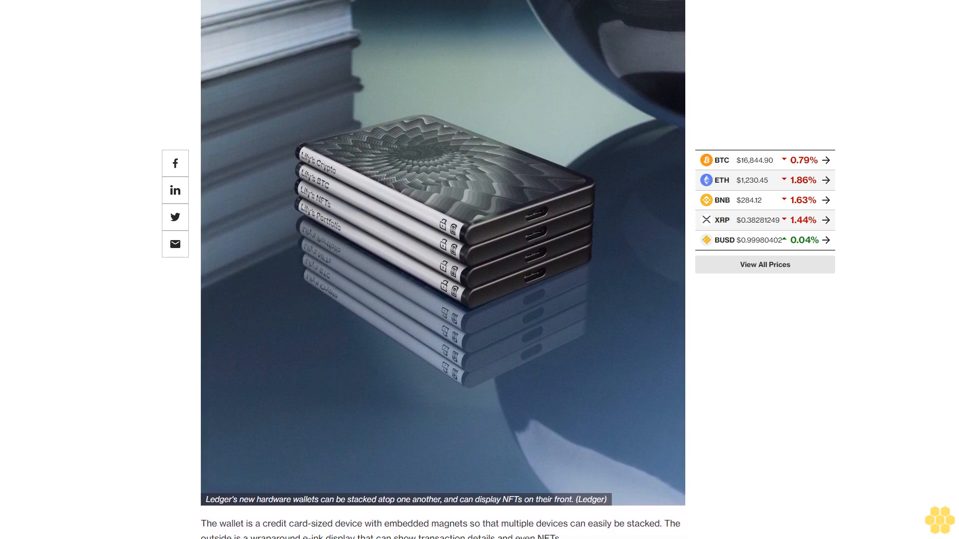
pyautogui.scroll(-3)
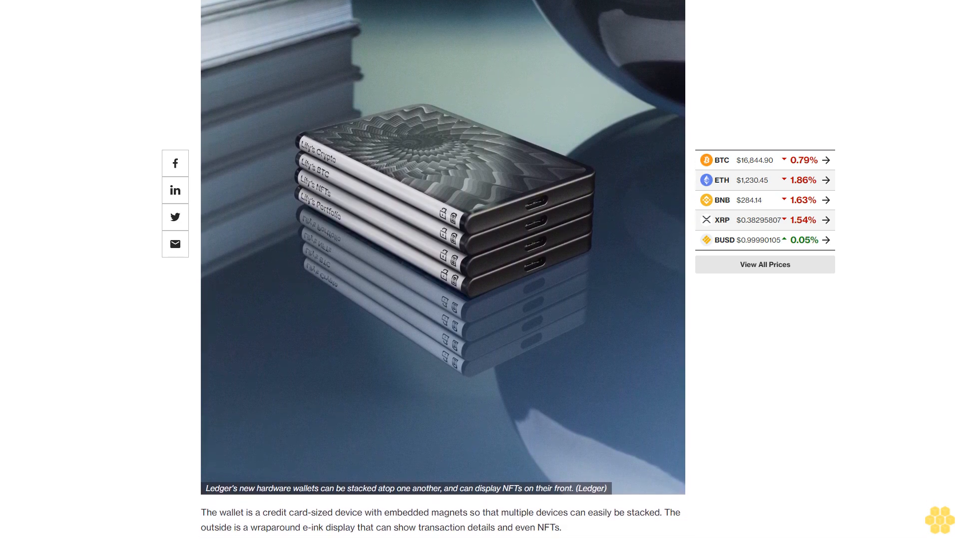
pyautogui.scroll(-3)
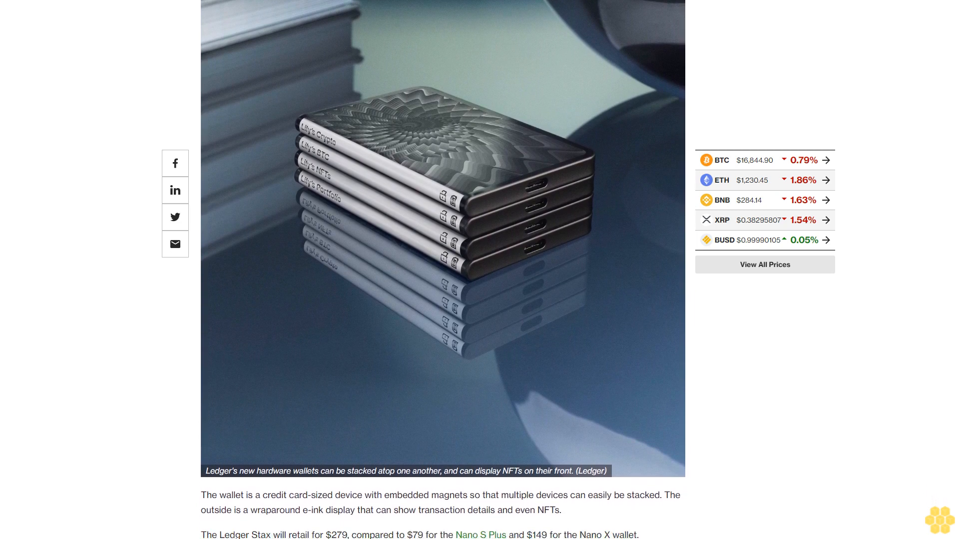
pyautogui.scroll(-3)
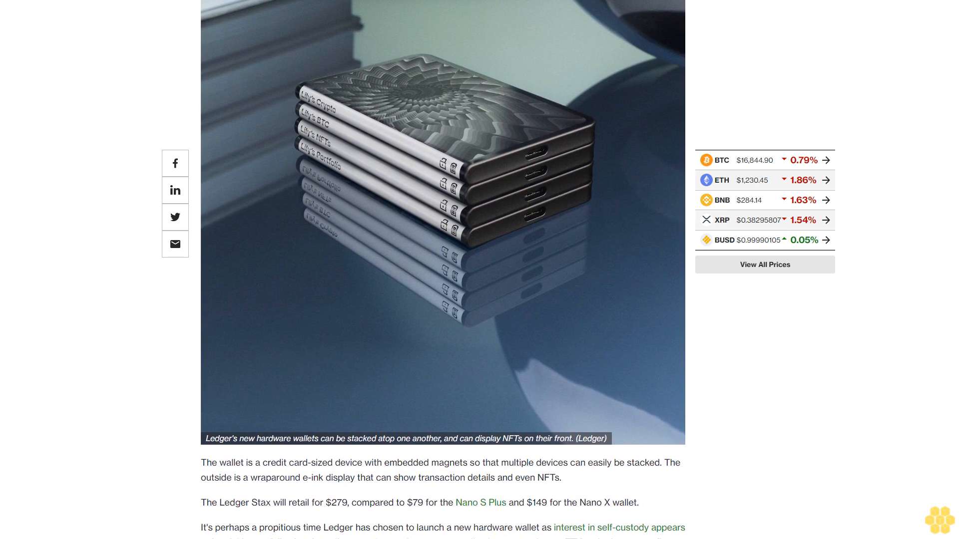
pyautogui.scroll(-3)
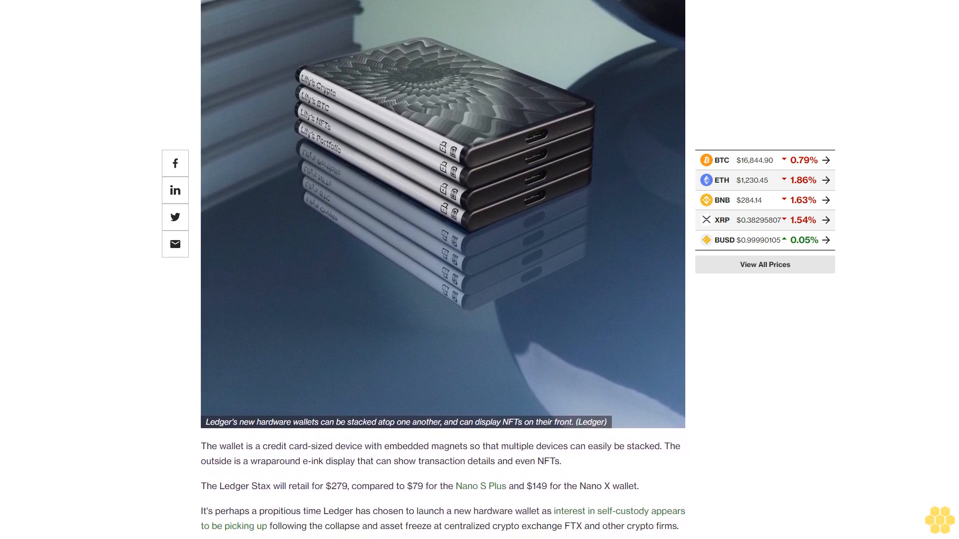
pyautogui.scroll(-3)
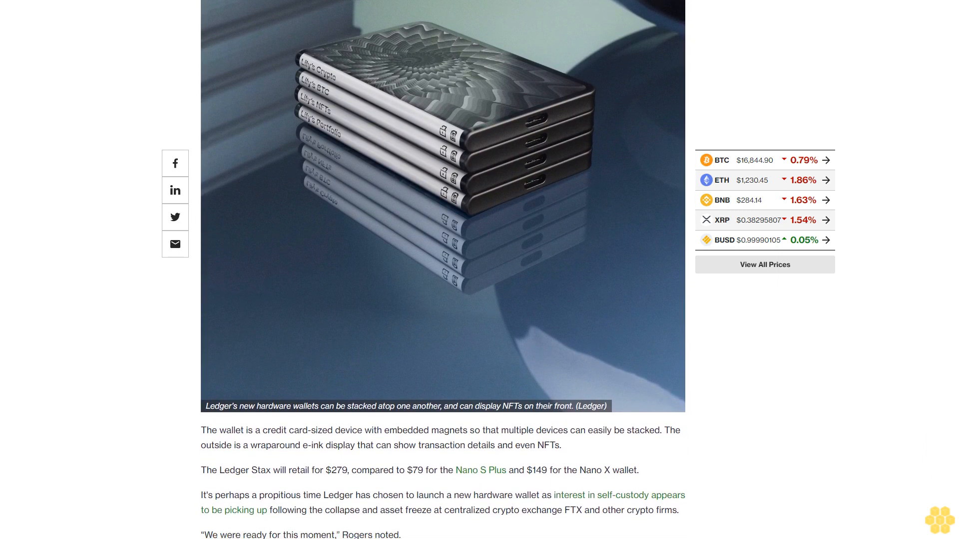
pyautogui.scroll(-3)
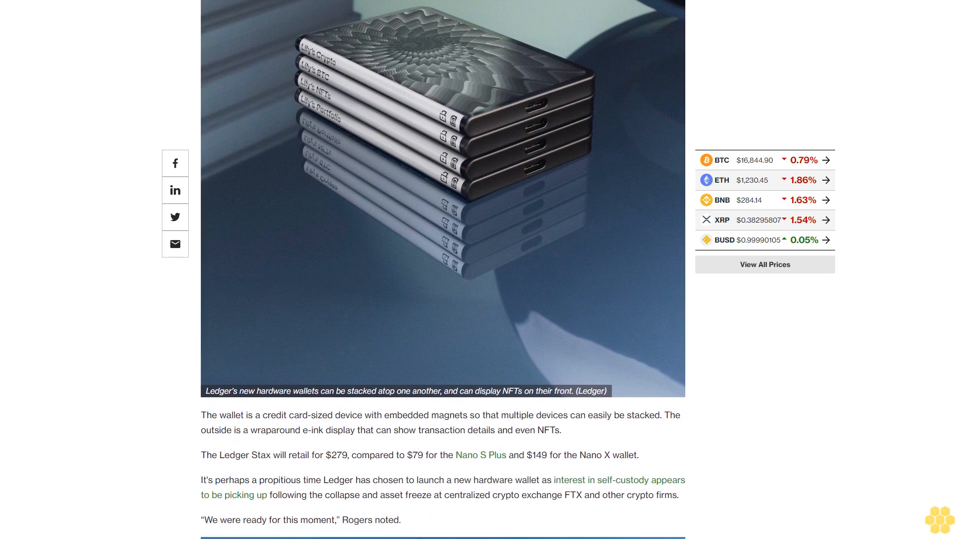
pyautogui.scroll(-3)
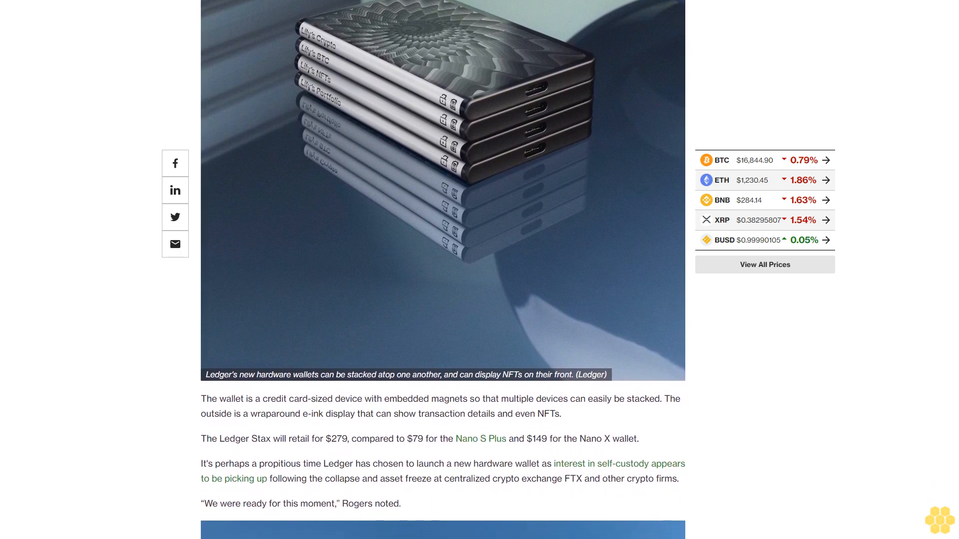